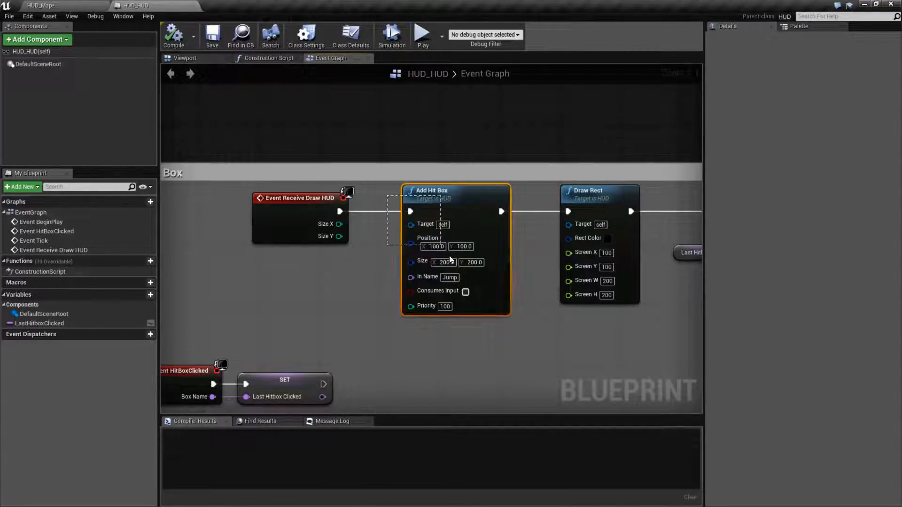
Adjust nodes in the HUD event graph around the HitBoxClicked setup.
click(352, 353)
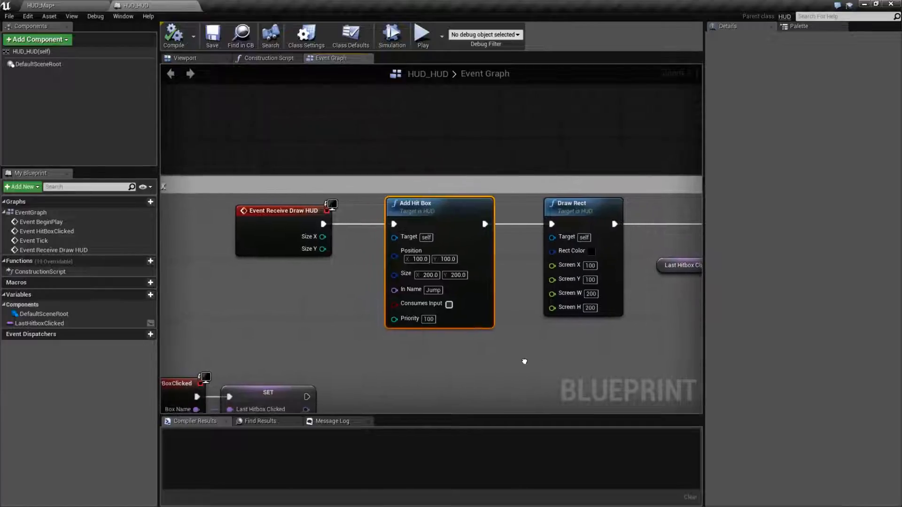
click(421, 33)
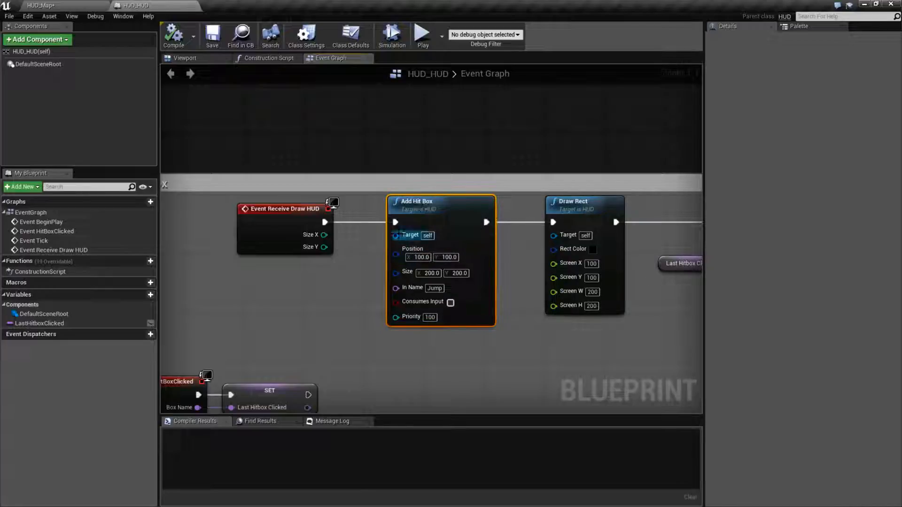
mouse_move(393, 235)
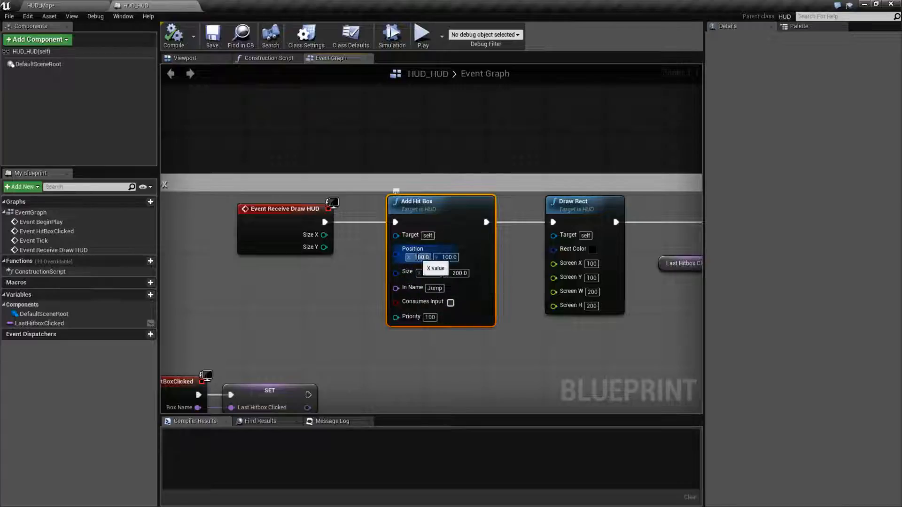
click(430, 272)
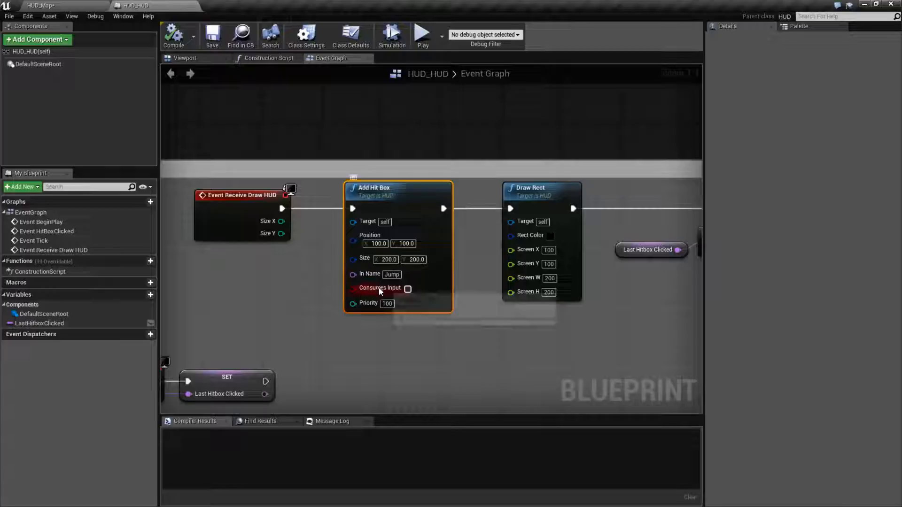
mouse_move(379, 290)
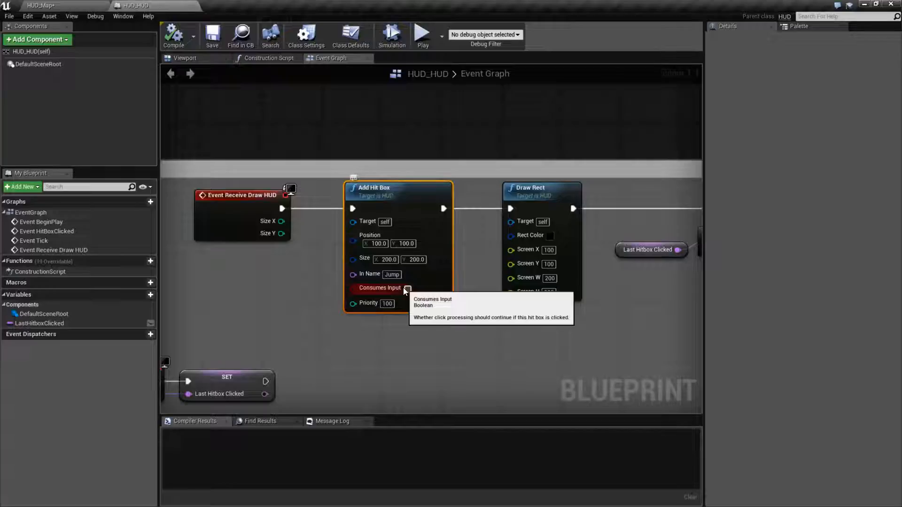
click(409, 288)
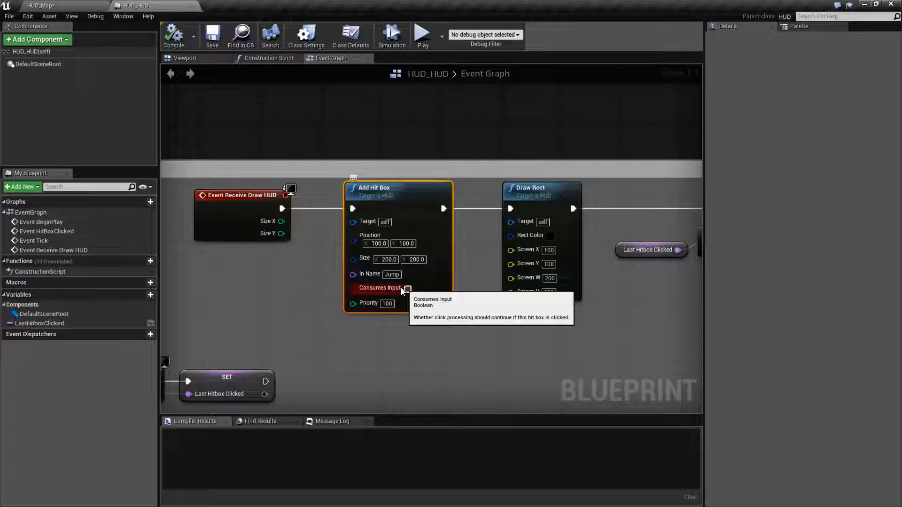
mouse_move(374, 307)
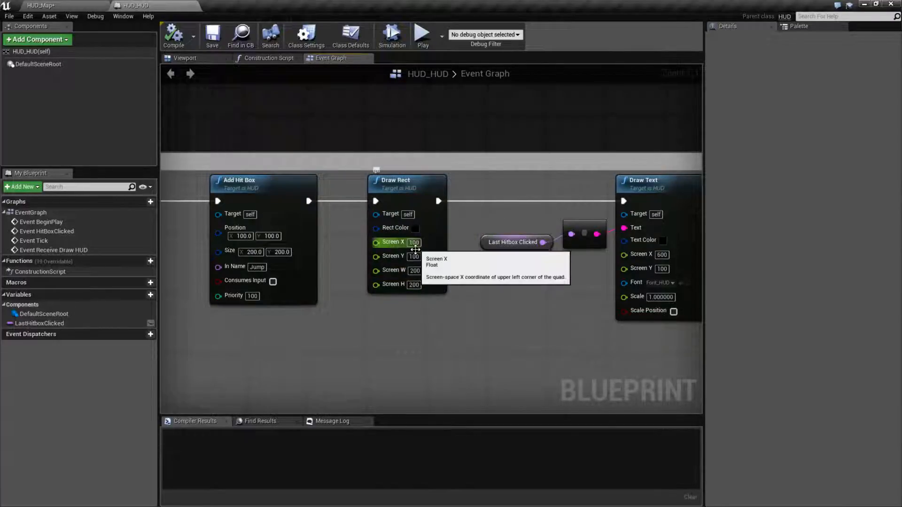
Test-play the level, click the black hit box, then return to the graph.
click(422, 35)
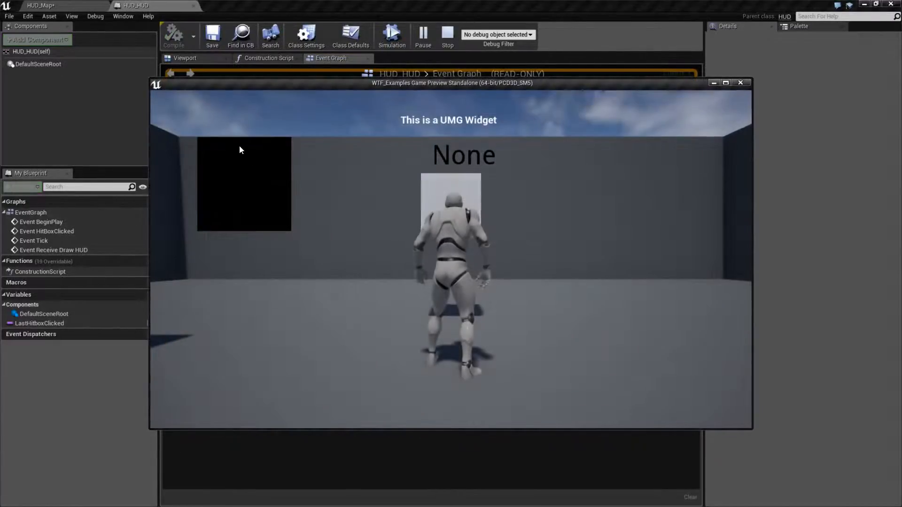
click(447, 36)
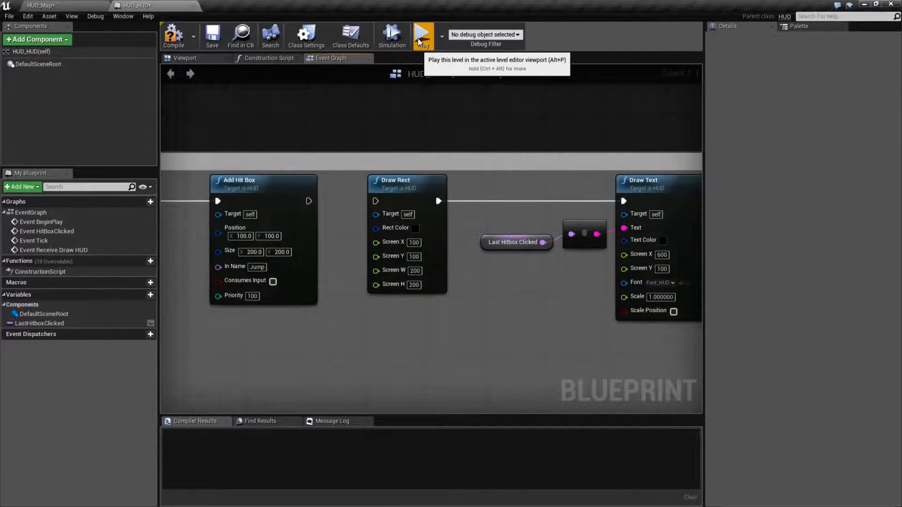
click(422, 35)
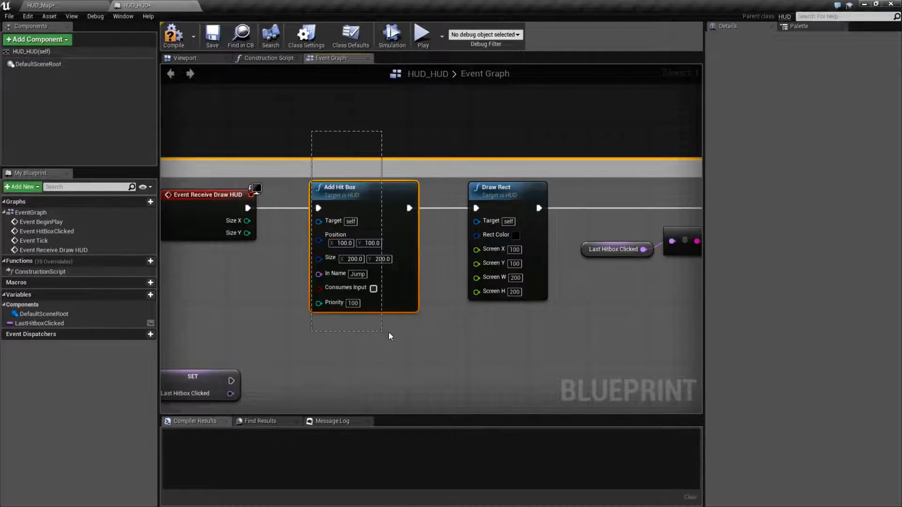
click(451, 291)
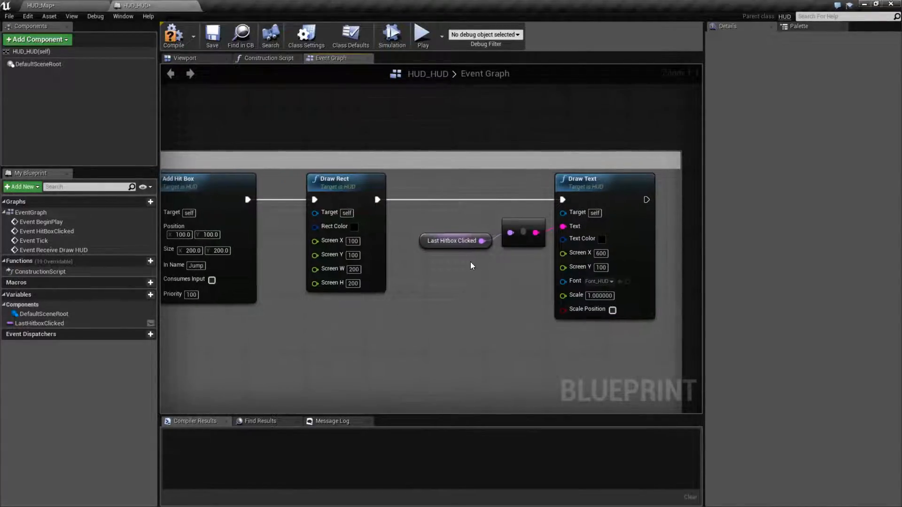
click(455, 240)
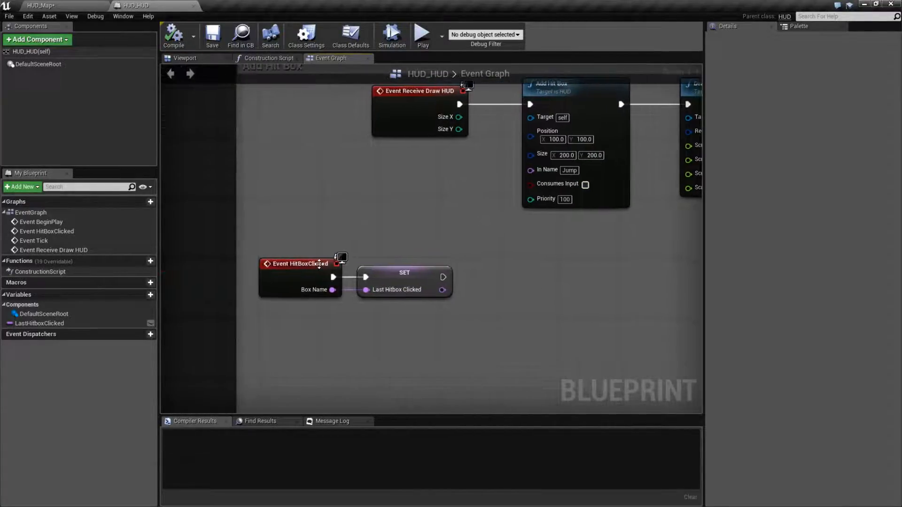
Add an Event HitBoxBeginCursorOver node from Override, below Event HitBoxClicked.
click(298, 263)
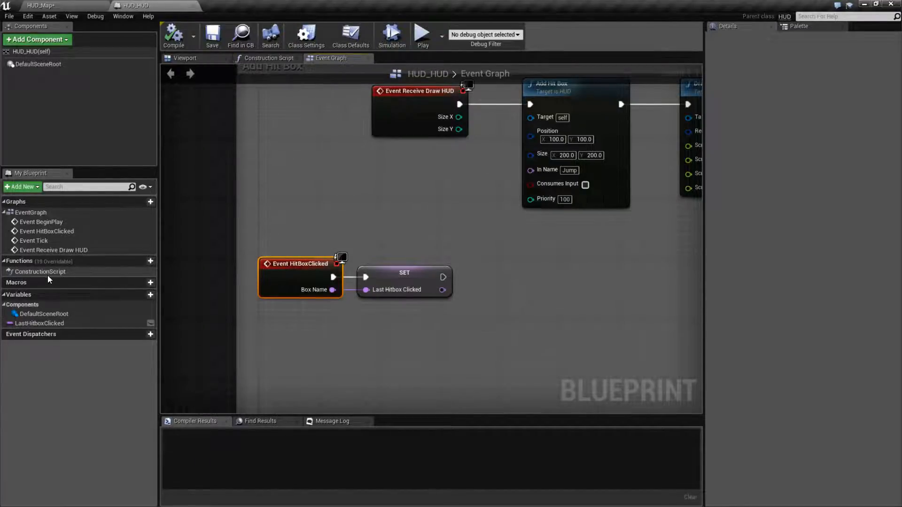
click(106, 262)
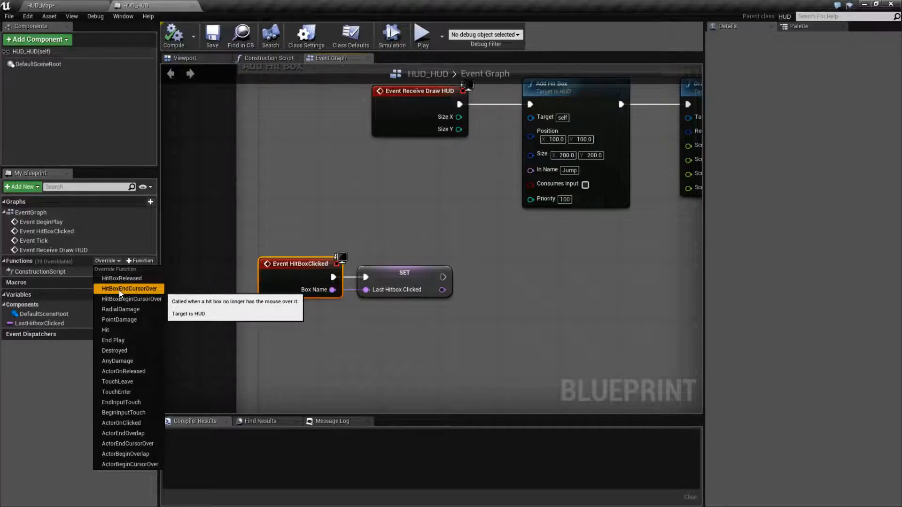
mouse_move(130, 299)
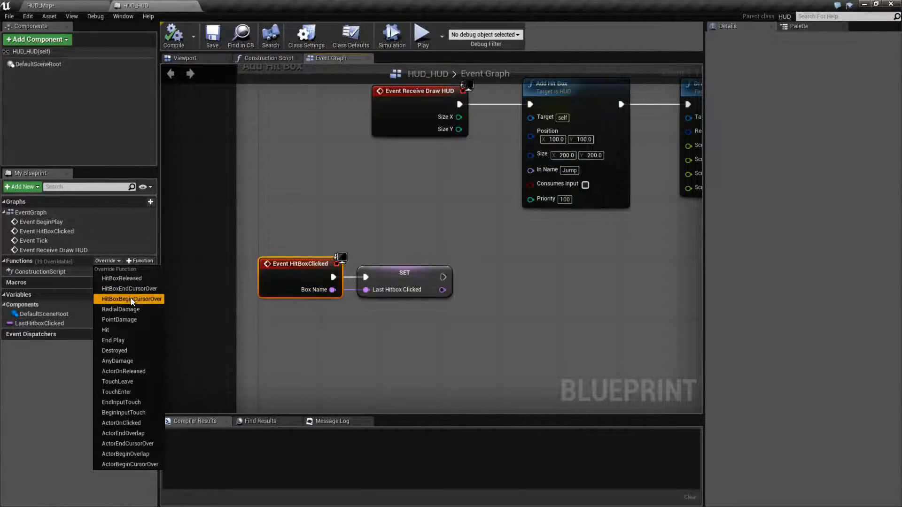
click(129, 299)
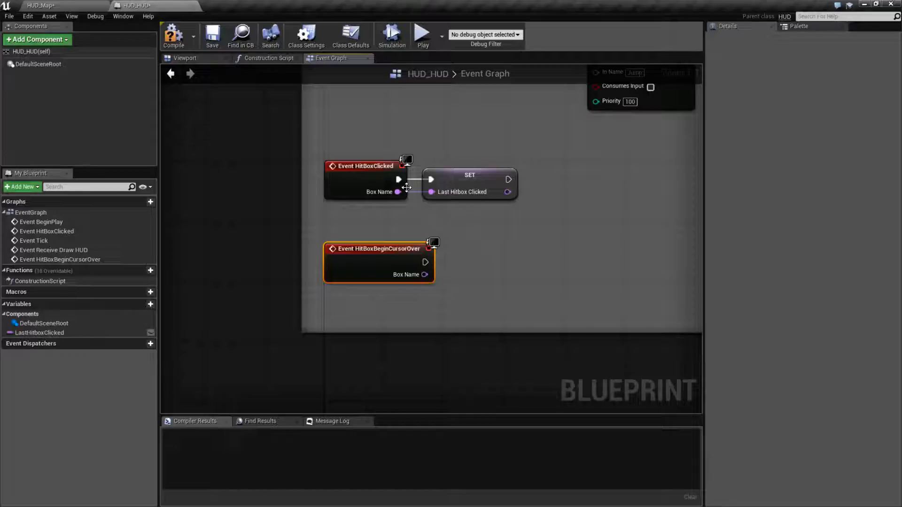
click(105, 270)
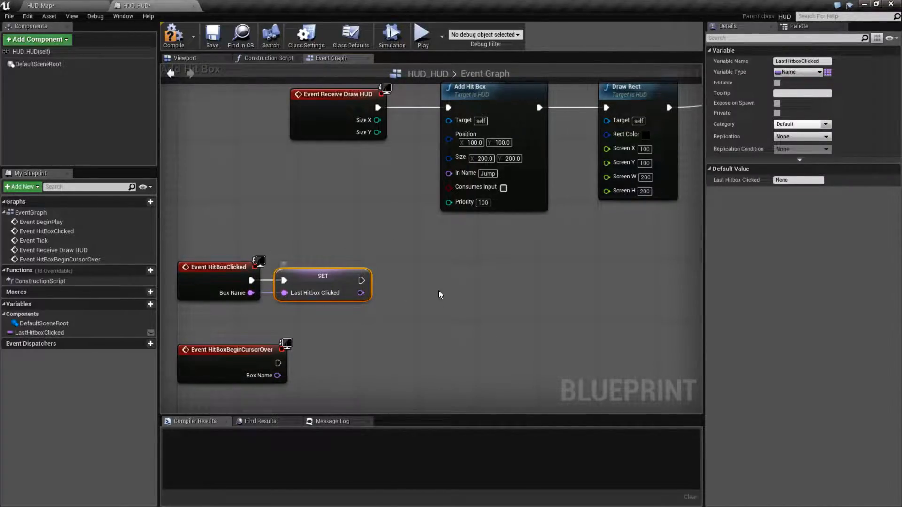
Test-play the level again, seeing 'Jump' text, then close the preview.
click(422, 35)
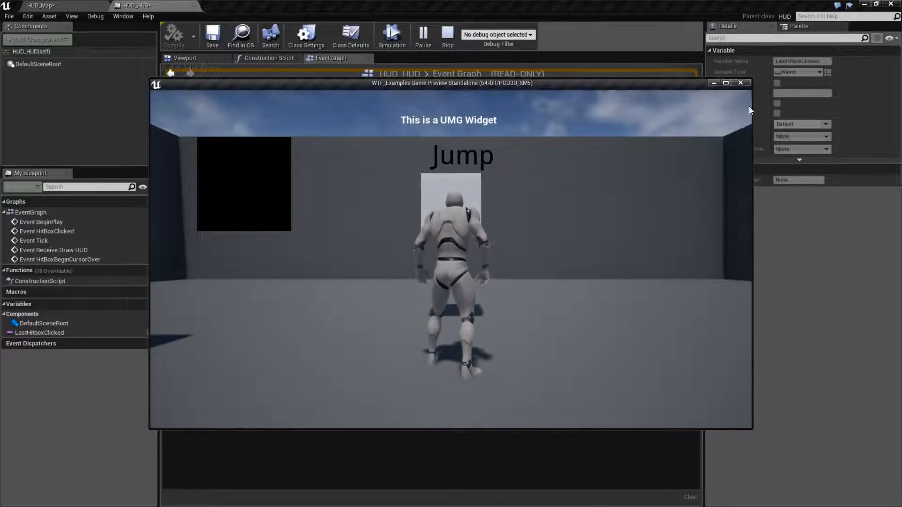
click(740, 82)
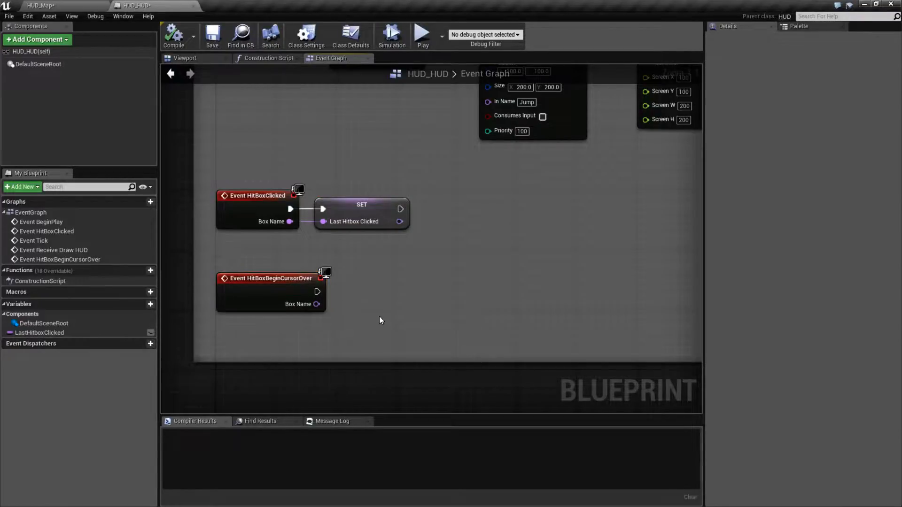
click(107, 271)
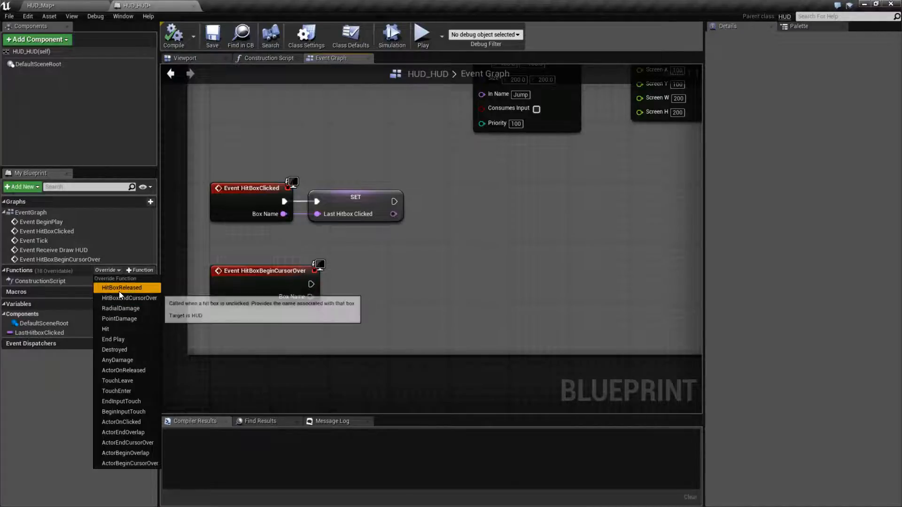
mouse_move(241, 253)
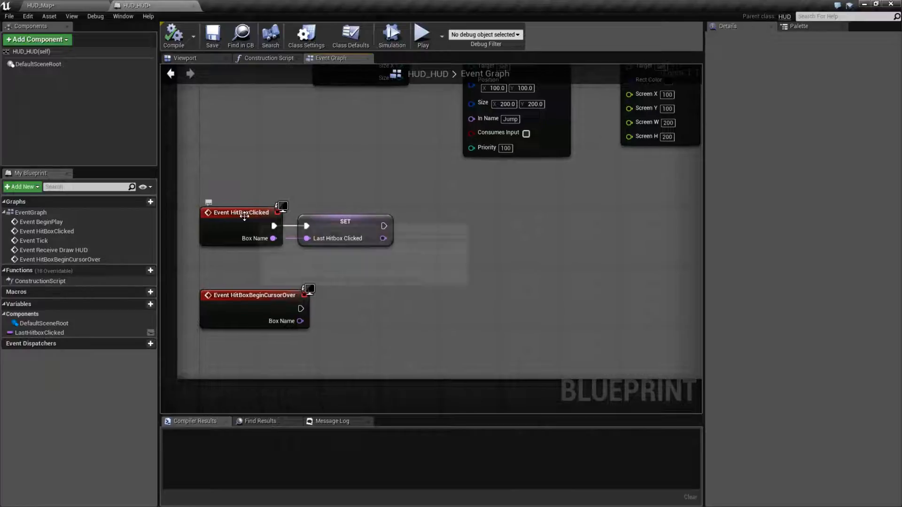
Position and select the HitBoxBeginCursorOver event node in the graph.
click(242, 212)
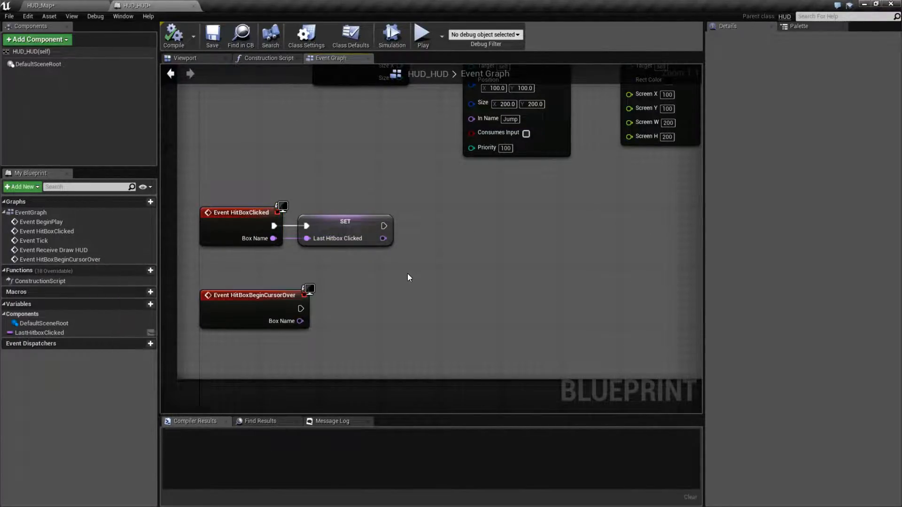
mouse_move(247, 299)
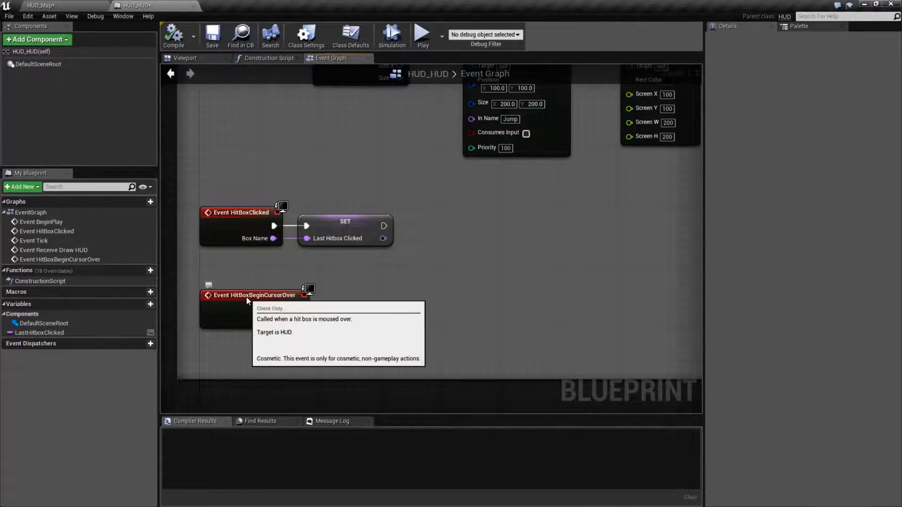
click(254, 295)
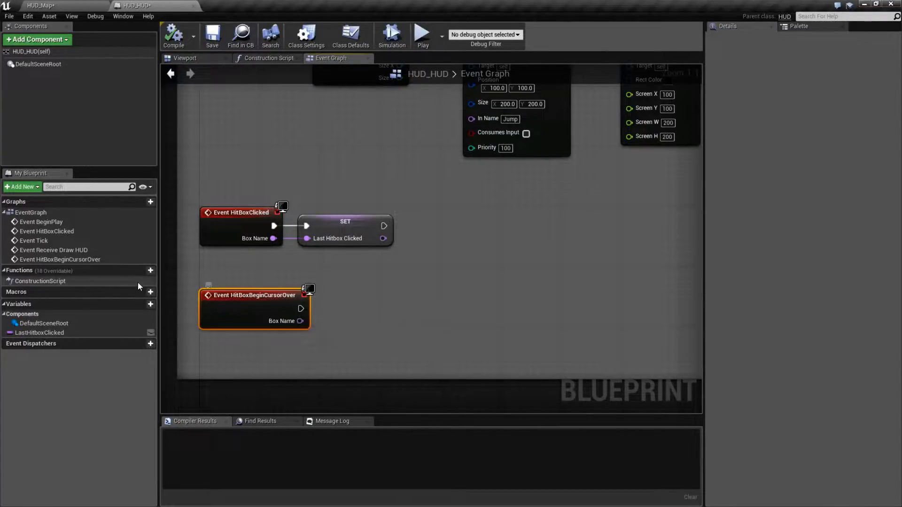
click(105, 270)
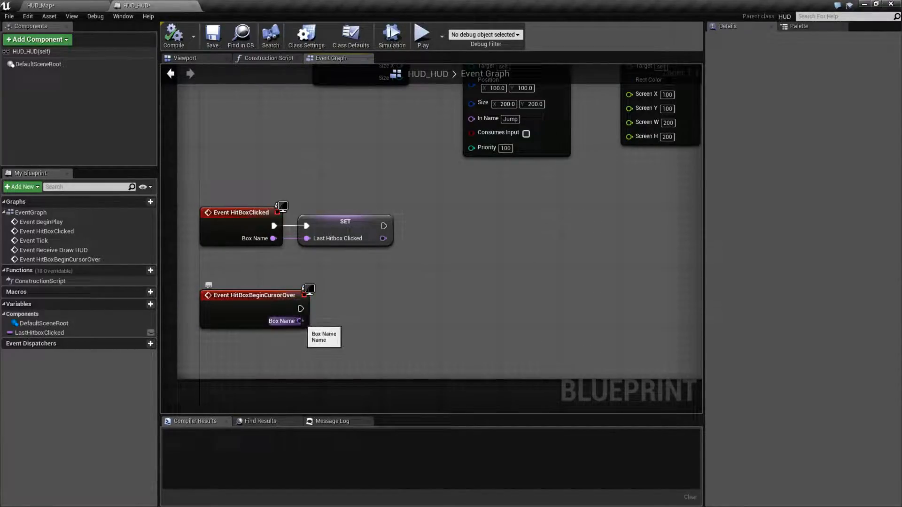
Set Last Hitbox Clicked to 'Over' on BeginCursorOver and 'End Over' on a new EndCursorOver event.
drag(299, 321, 345, 322)
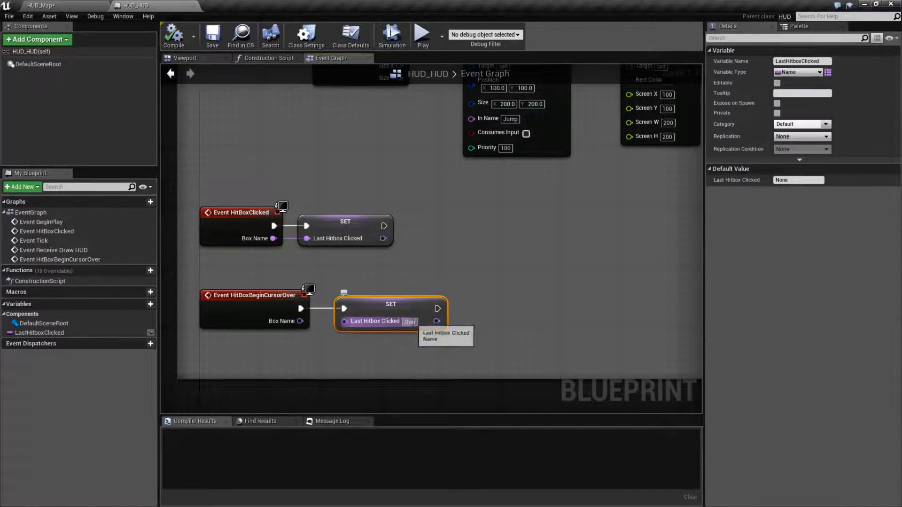
click(421, 35)
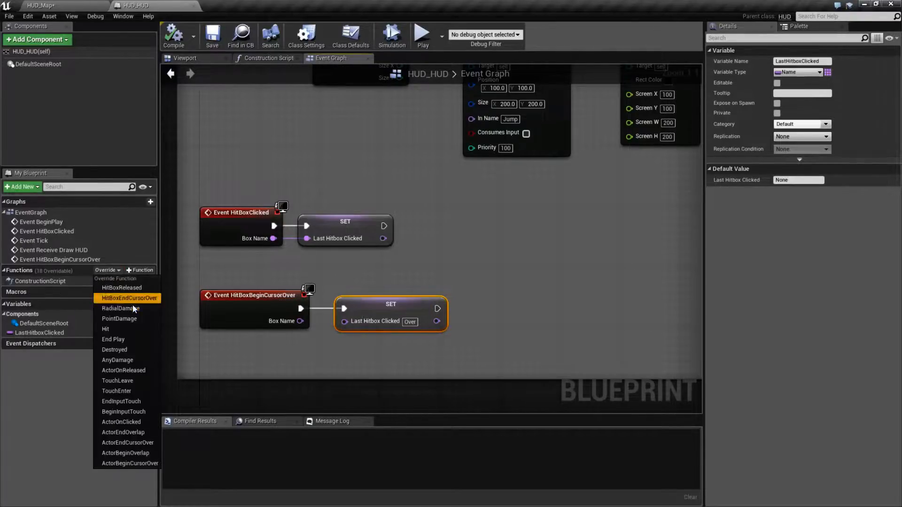
click(126, 298)
text(End Over)
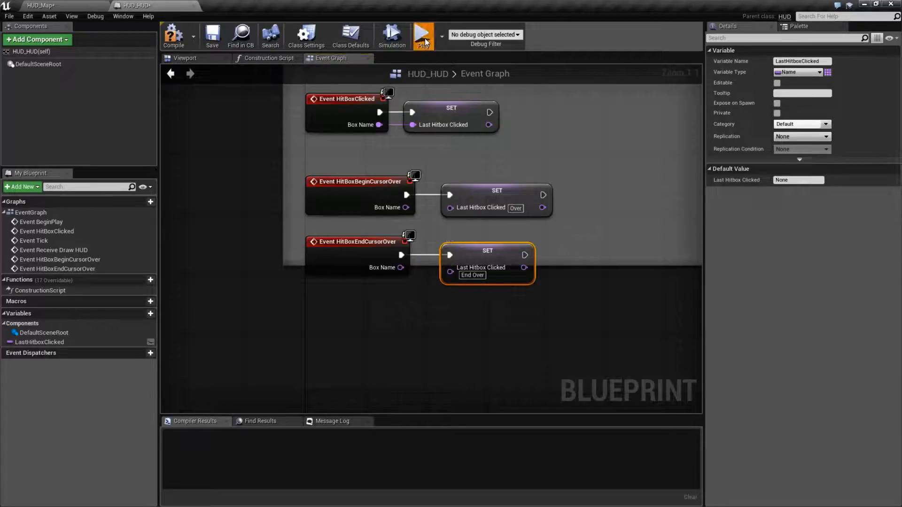
click(424, 35)
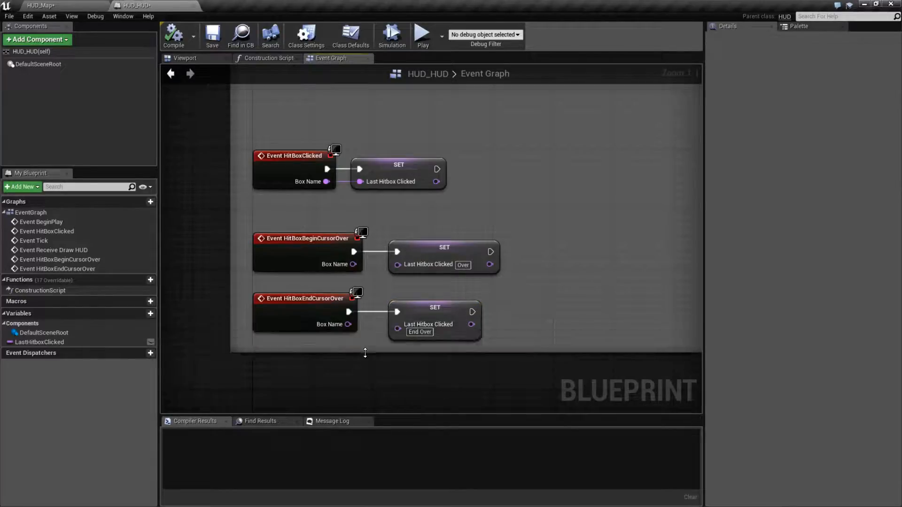
mouse_move(291, 237)
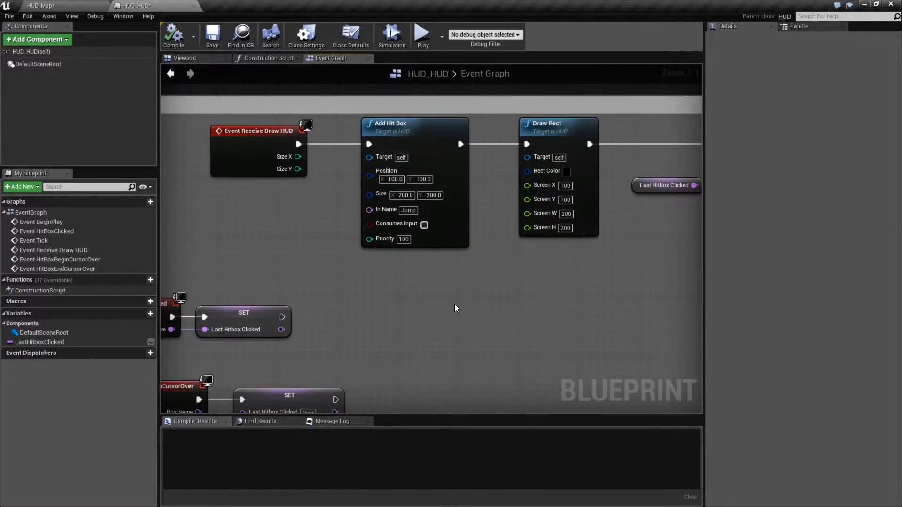
mouse_move(442, 304)
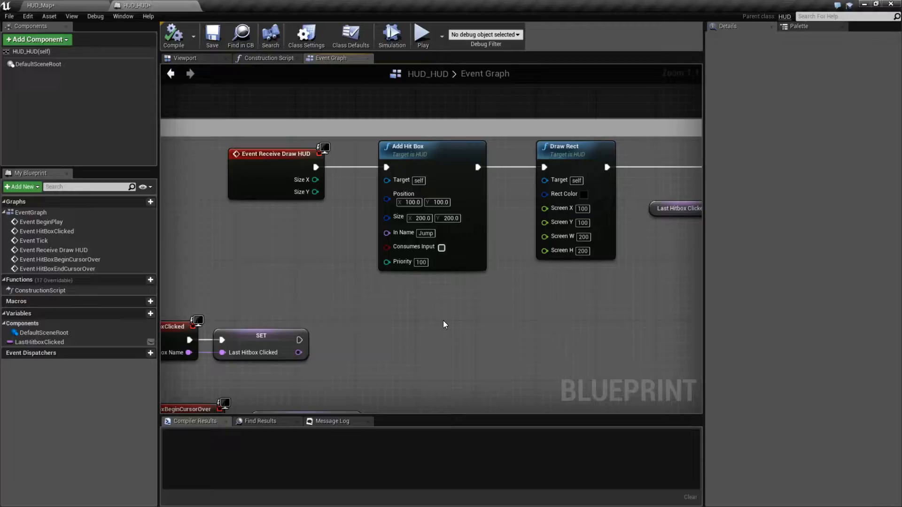
mouse_move(371, 227)
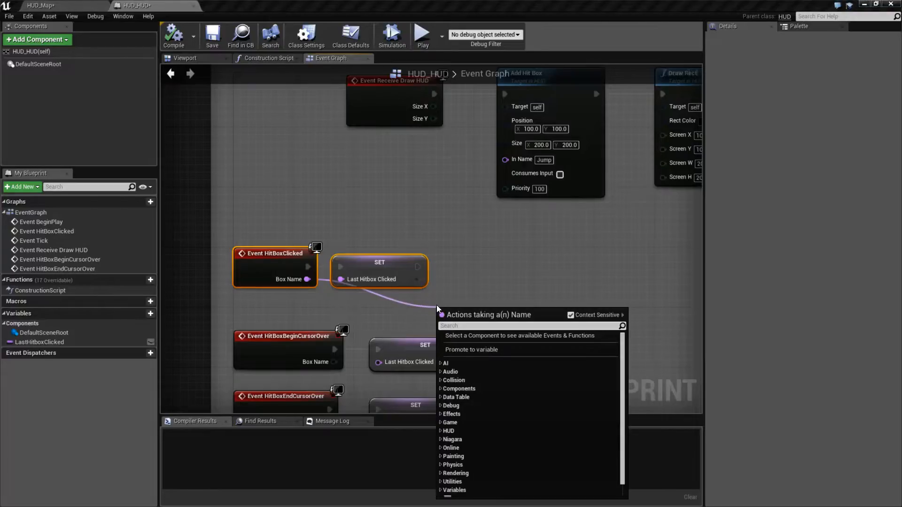
Place a Switch on Name node fed by the clicked hitbox name and add a case pin.
text(select)
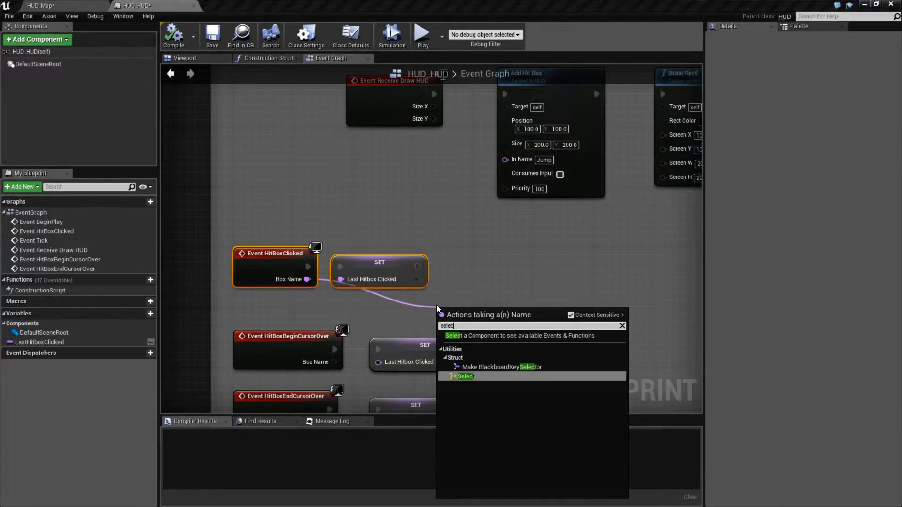
click(465, 376)
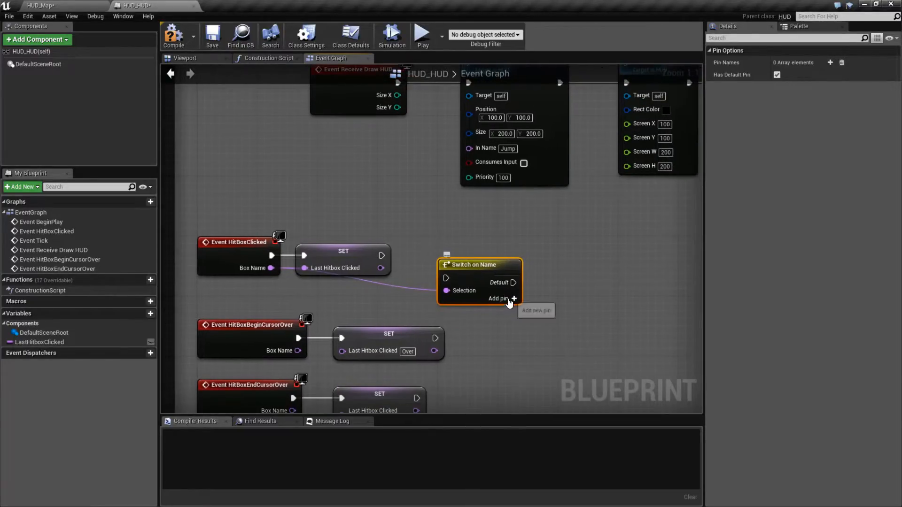
click(497, 298)
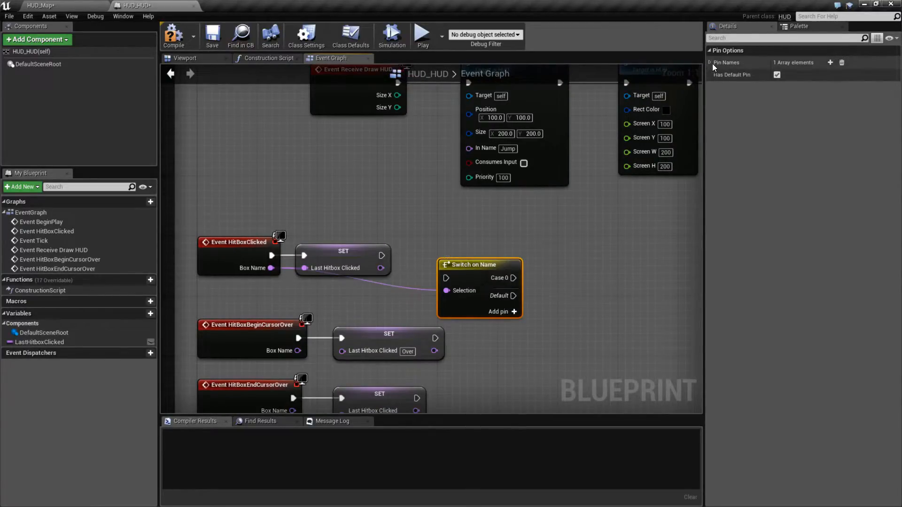
Name the switch cases Jump and Fly in Details > Pin Names.
click(829, 62)
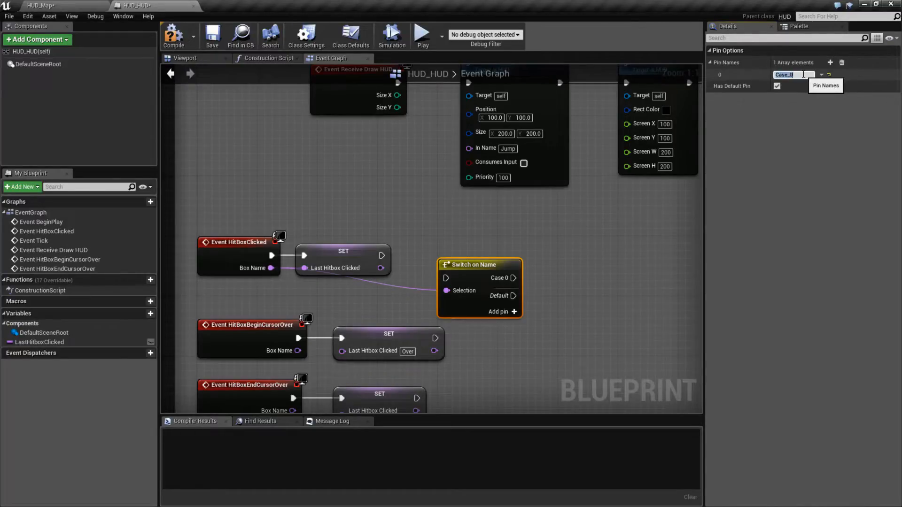
text(Jump)
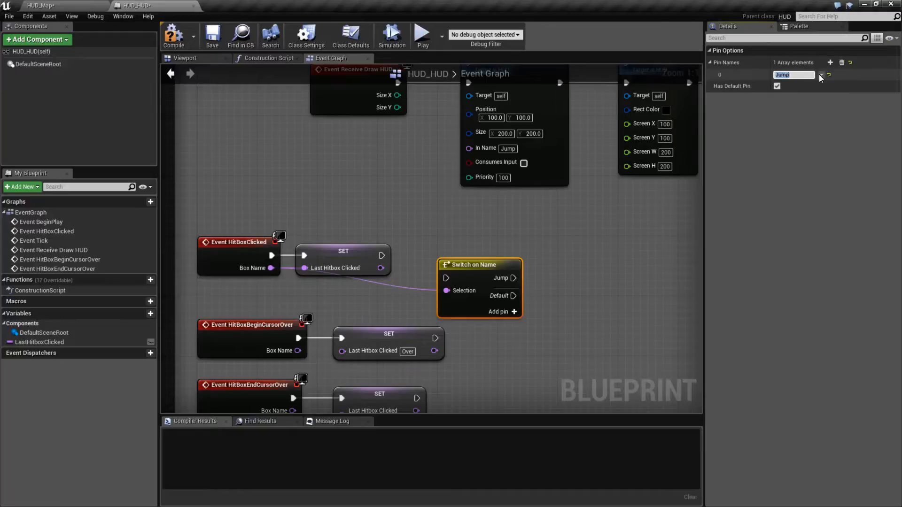
click(829, 62)
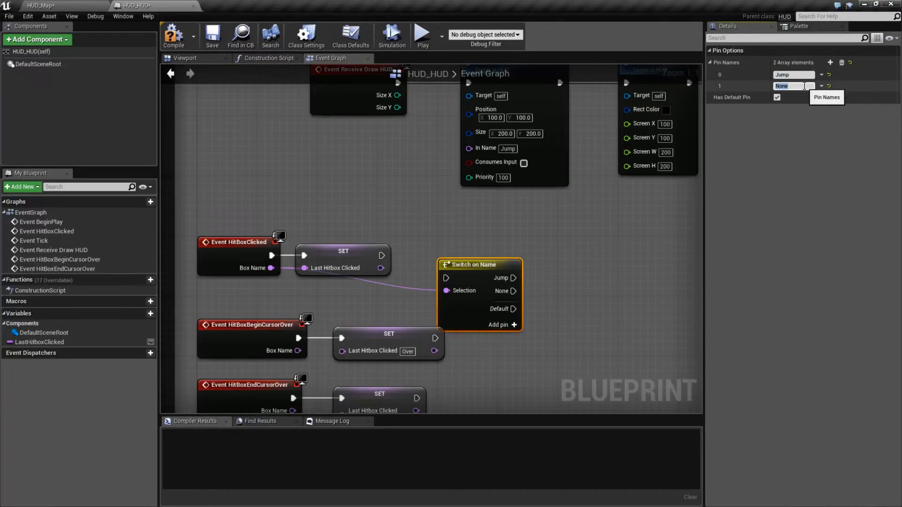
text(Fly)
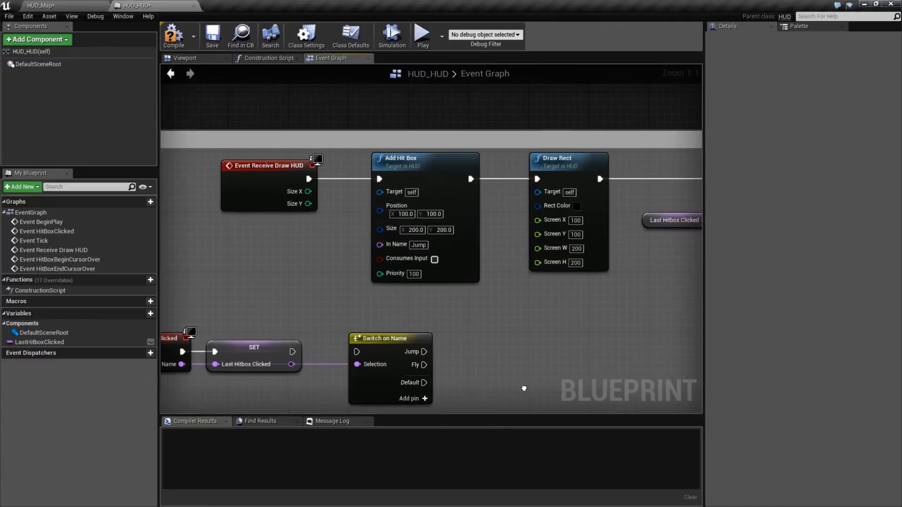
mouse_move(524, 363)
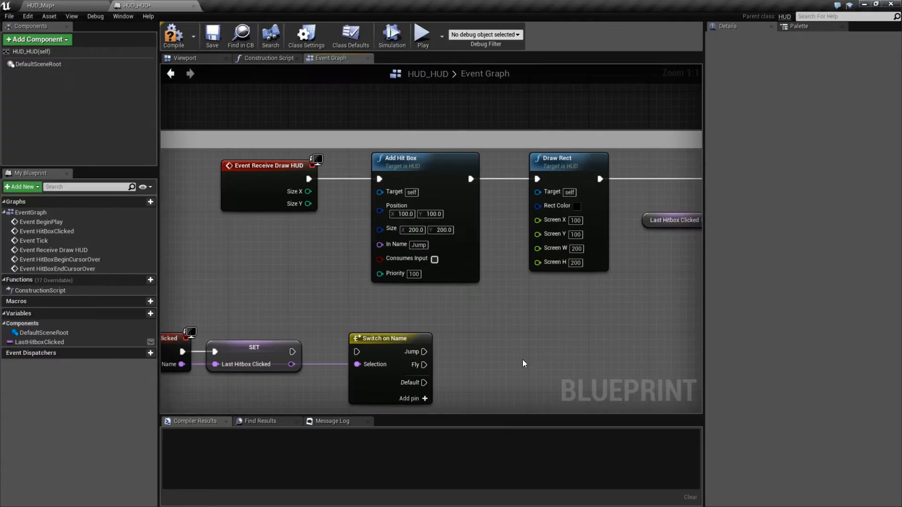